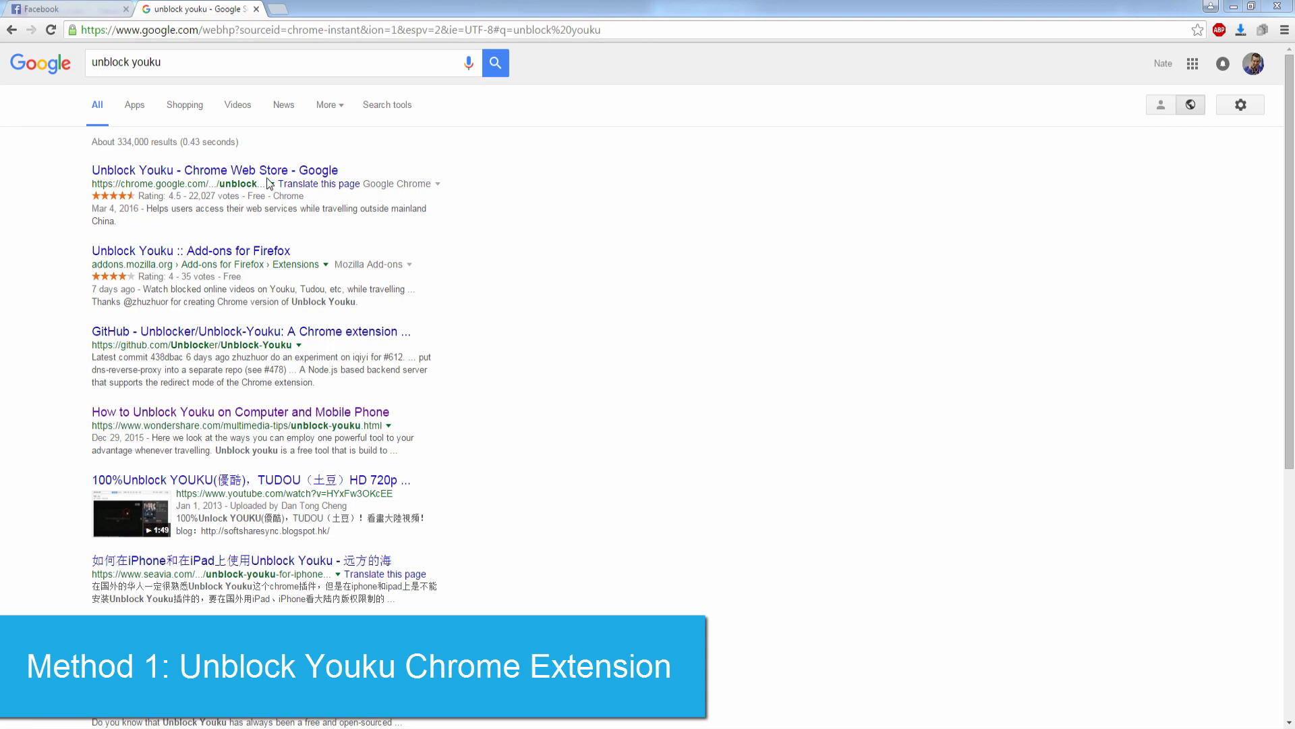
- Open the Unblock Youku Chrome Web Store listing and add the extension to Chrome
click(184, 170)
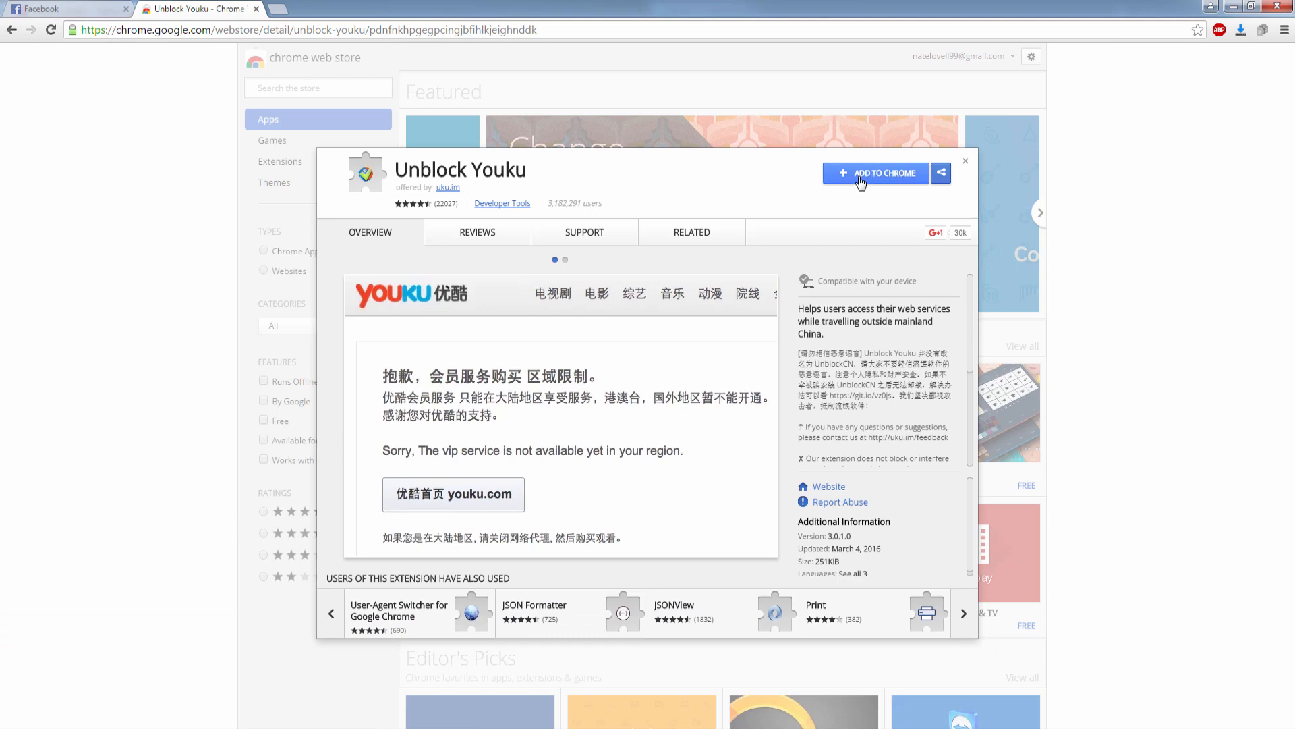
click(875, 173)
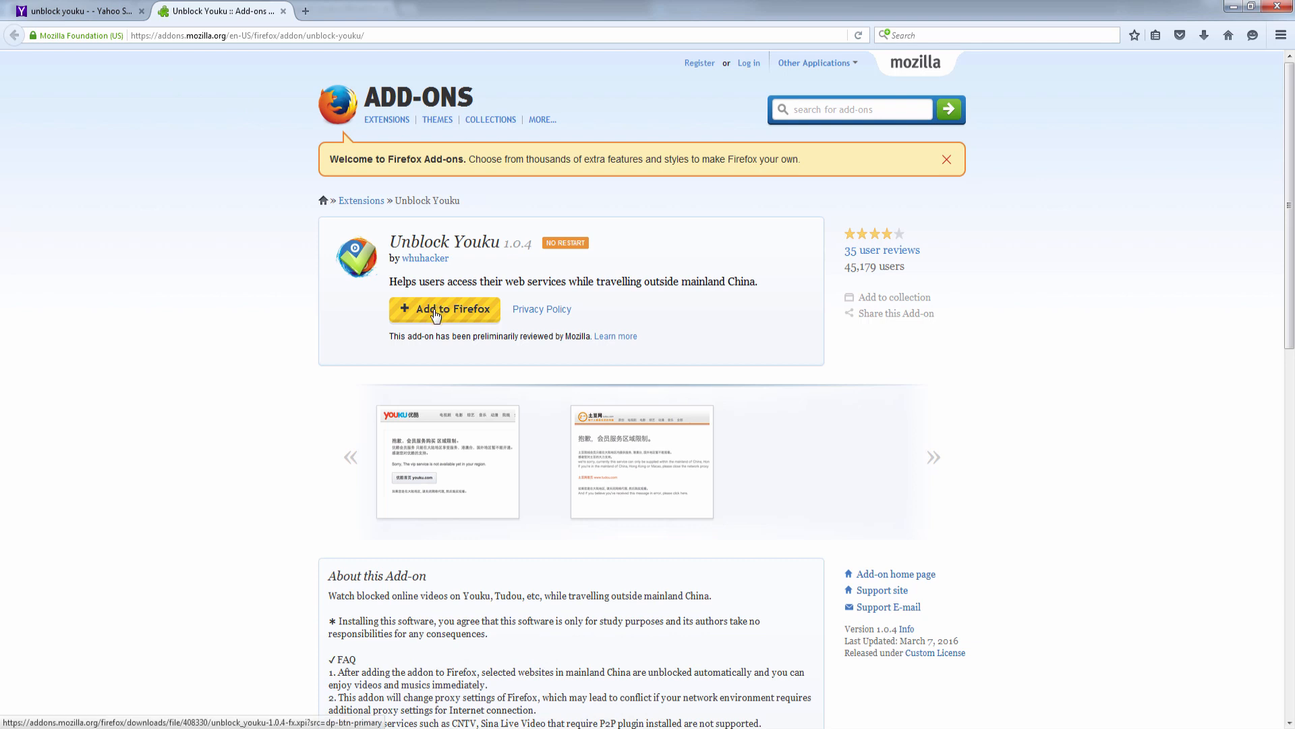
- Add the Unblock Youku add-on to Firefox, then minimize the Firefox window
click(445, 309)
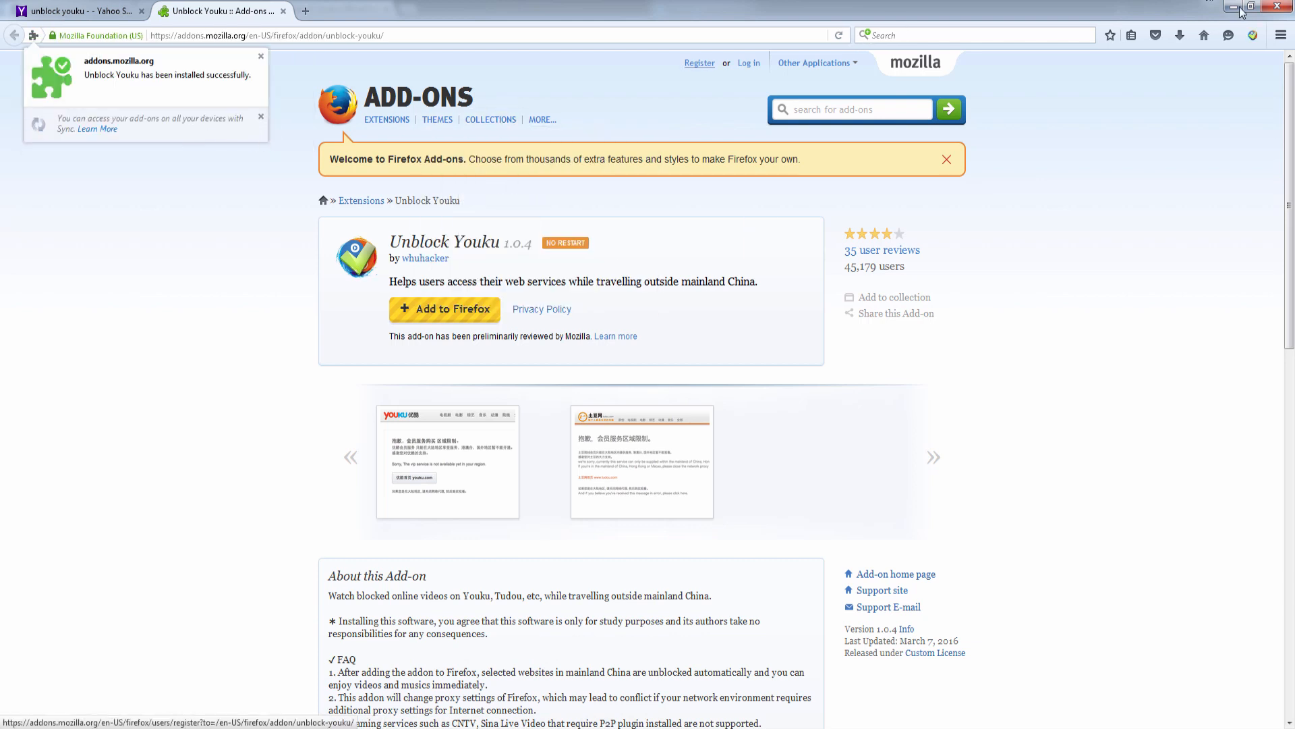
click(1252, 34)
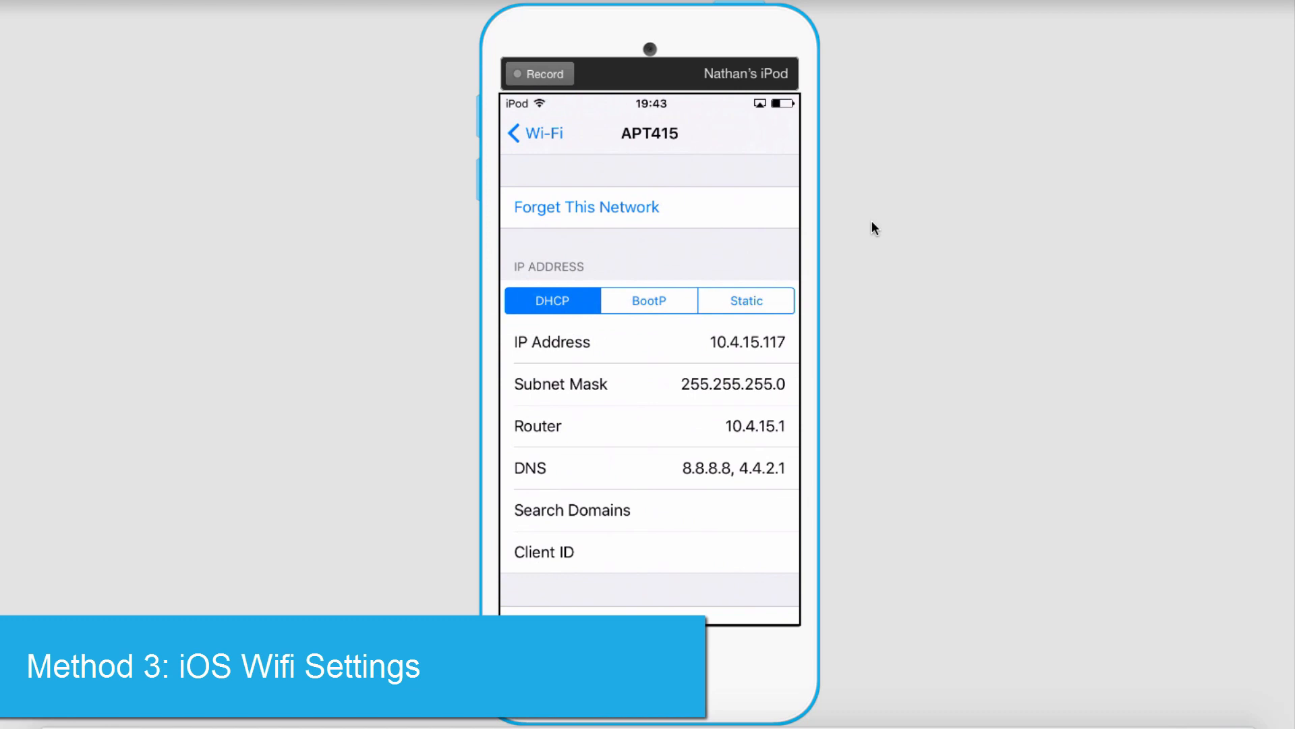
- Set the APT415 network's HTTP proxy to Auto
scroll(down, 3)
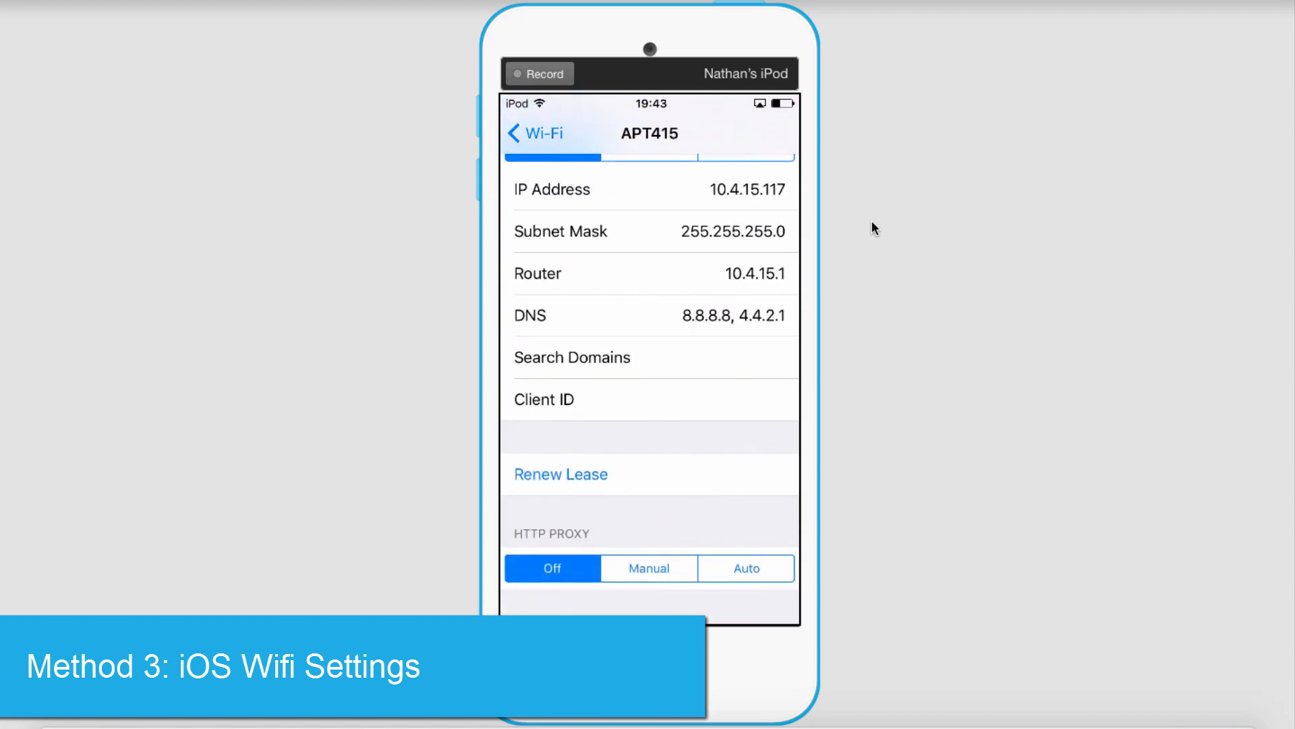
click(744, 567)
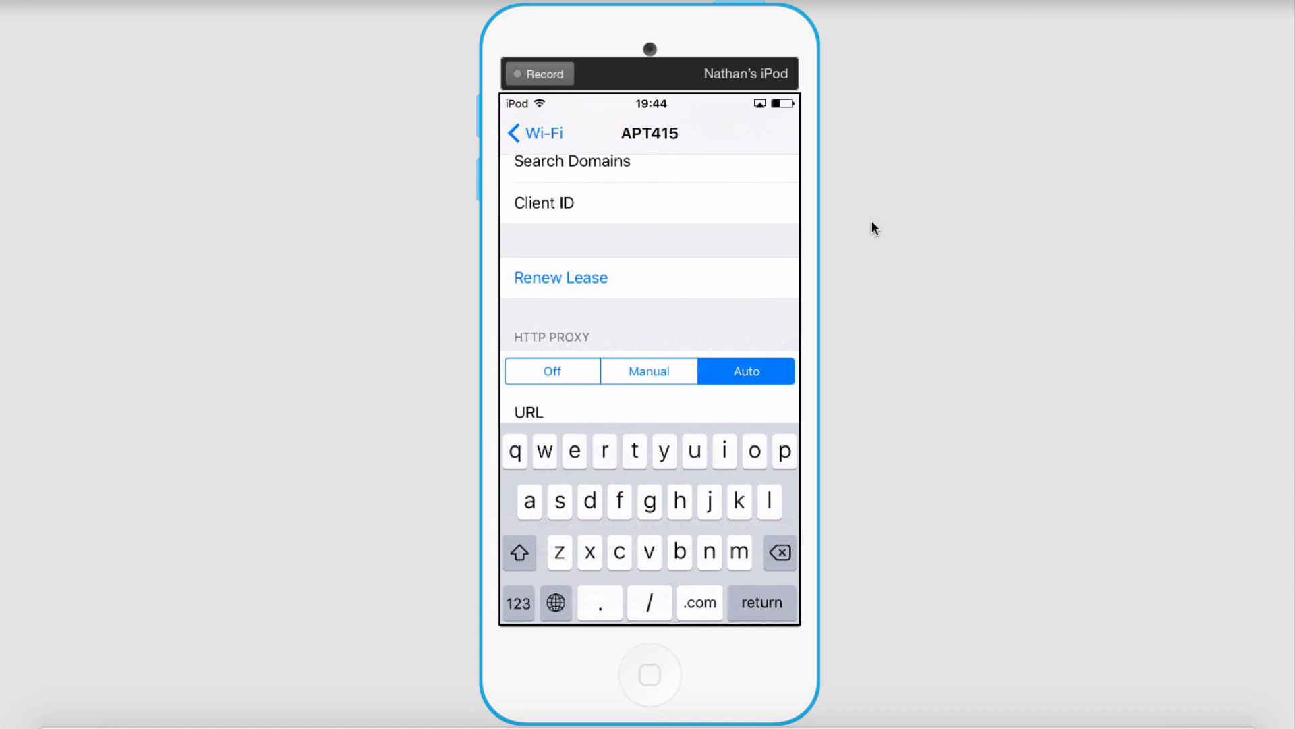
text(http://yo.uku.im/proxy.pac)
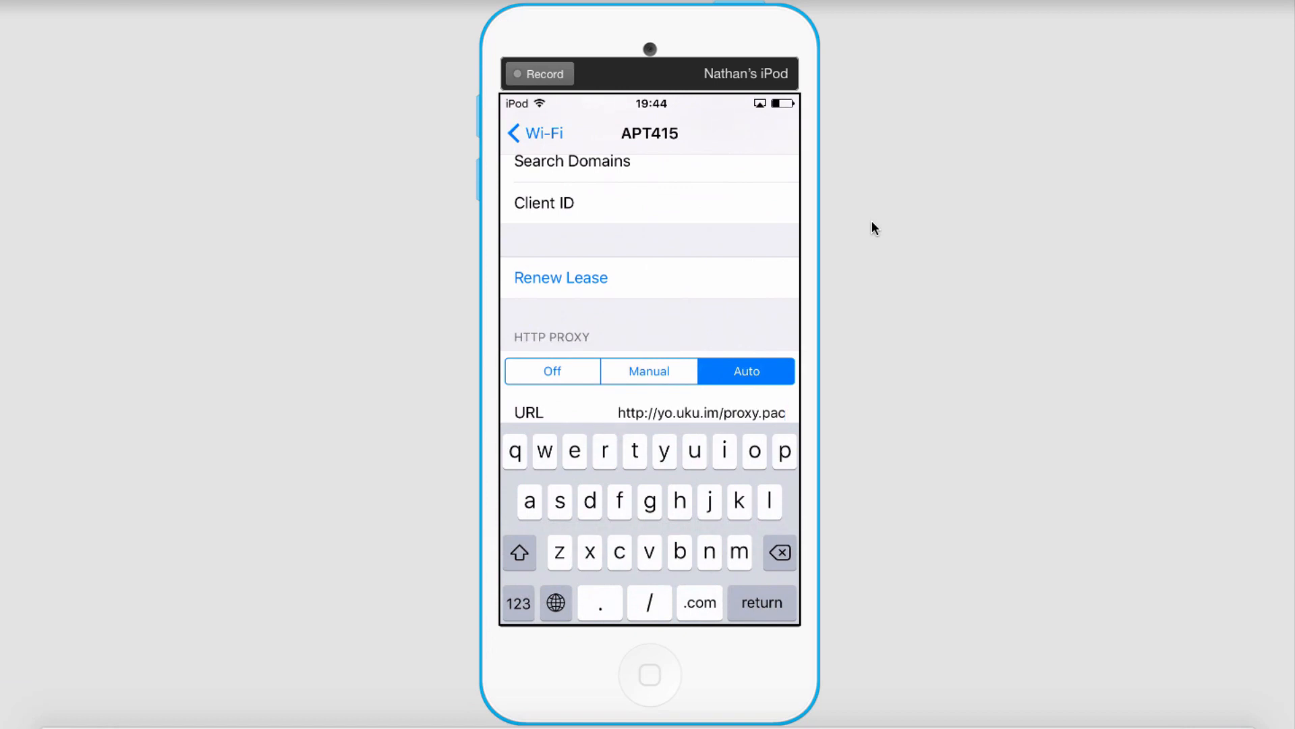